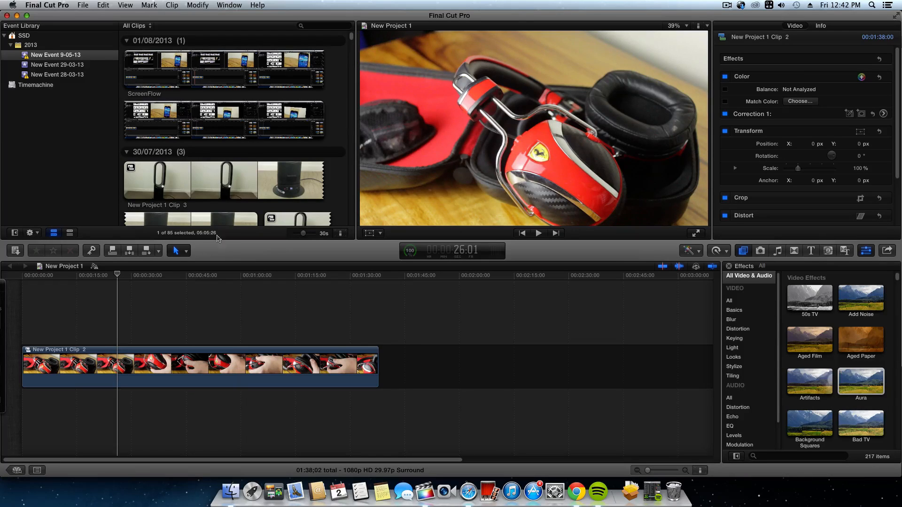
Step: Cut the headphones clip with the Blade tool near the 00:00:12 mark
click(124, 275)
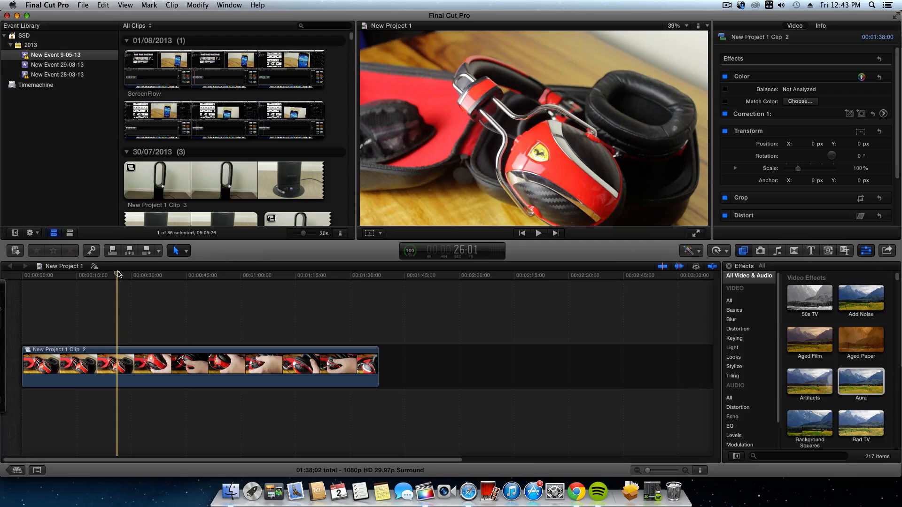
mouse_move(117, 293)
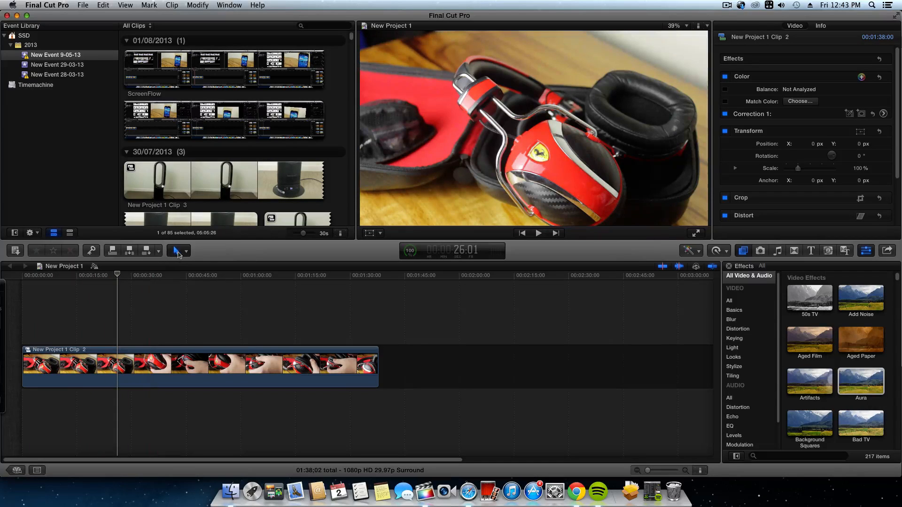
click(186, 250)
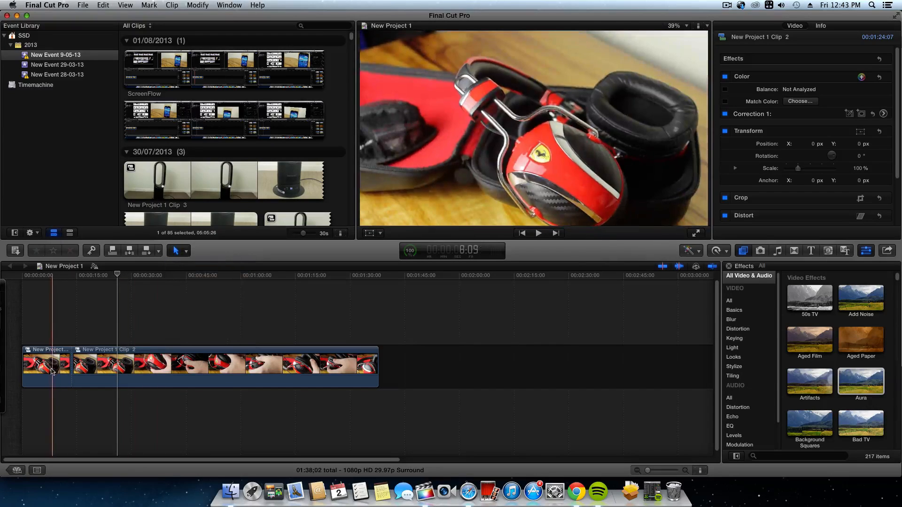
Step: Select the short opening piece of the split clip with the Select tool
click(46, 366)
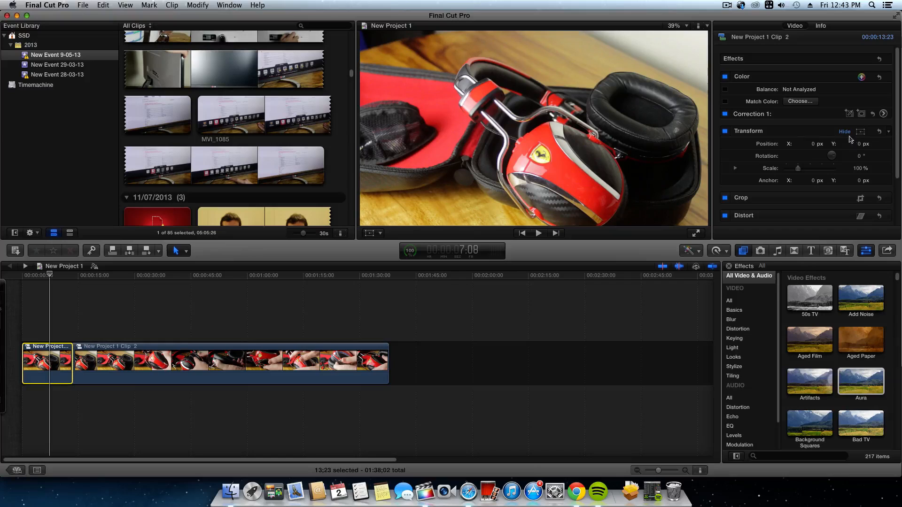
Step: Enable on-screen Transform controls and reduce the first piece's Scale to about 53%
click(860, 131)
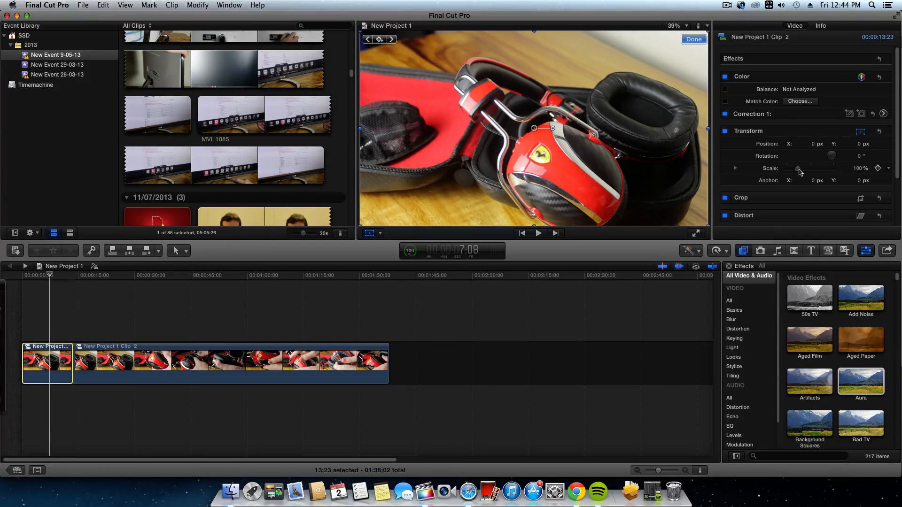
drag(799, 168, 793, 168)
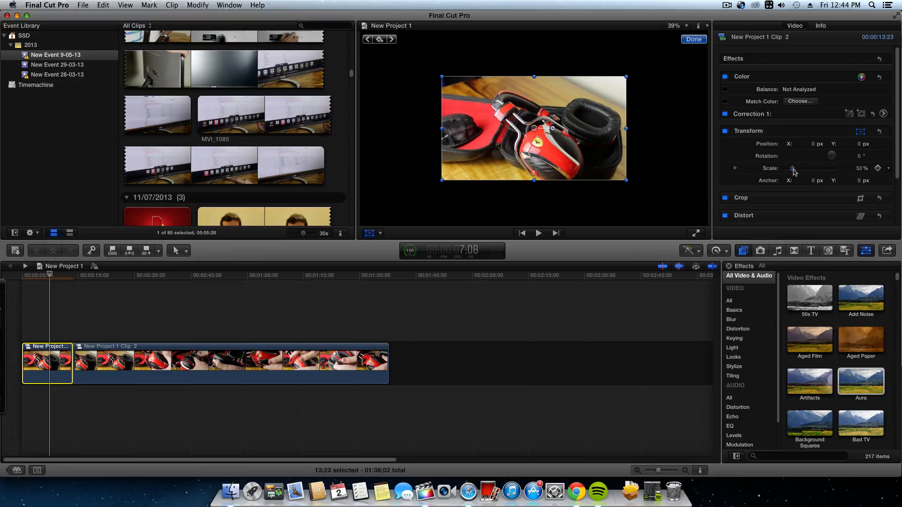